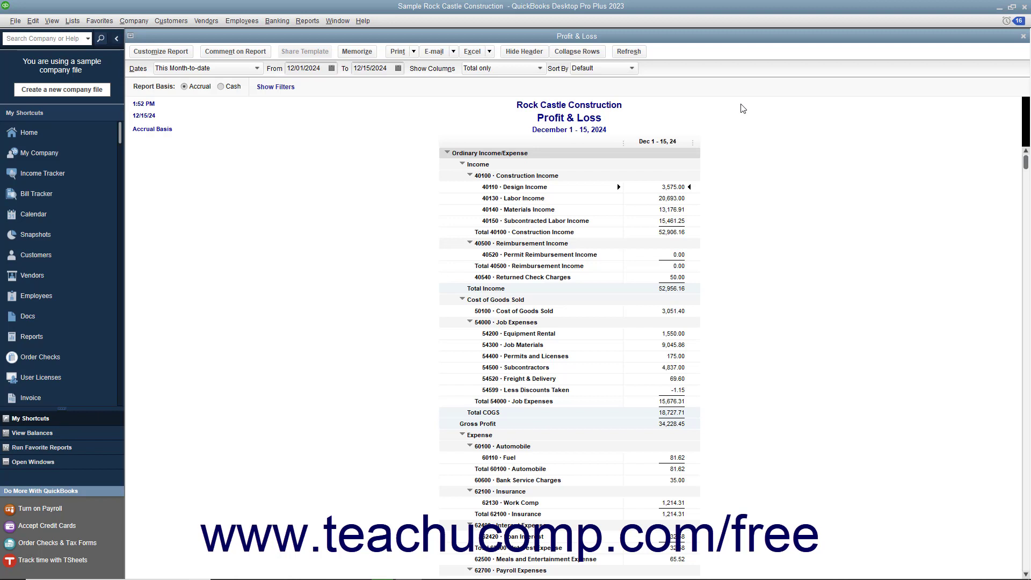
mouse_move(687, 184)
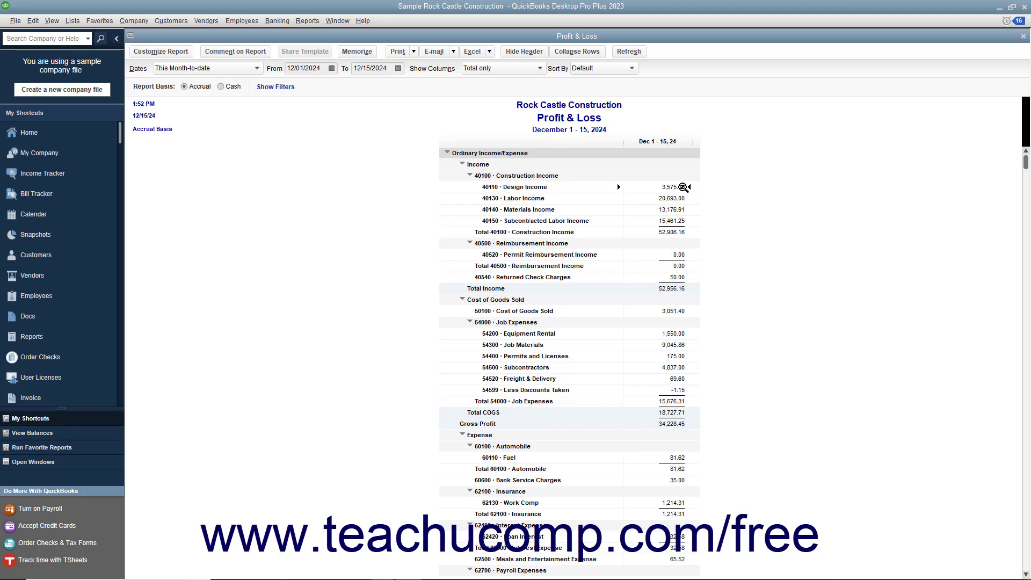
QuickZoom into the Design Income total 3,575.00 to list its invoices 1092 and 1102.
double_click(671, 187)
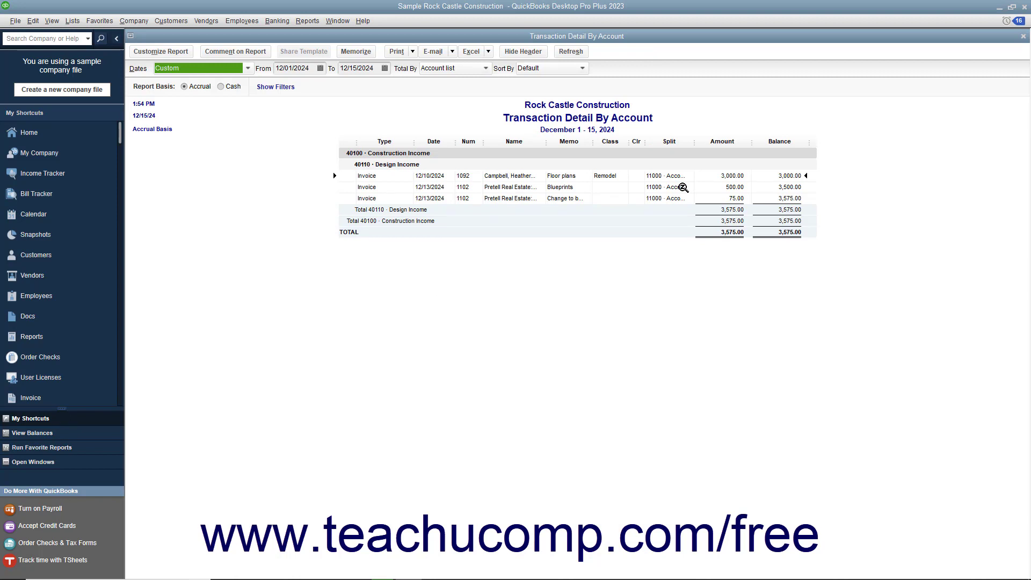
mouse_move(589, 183)
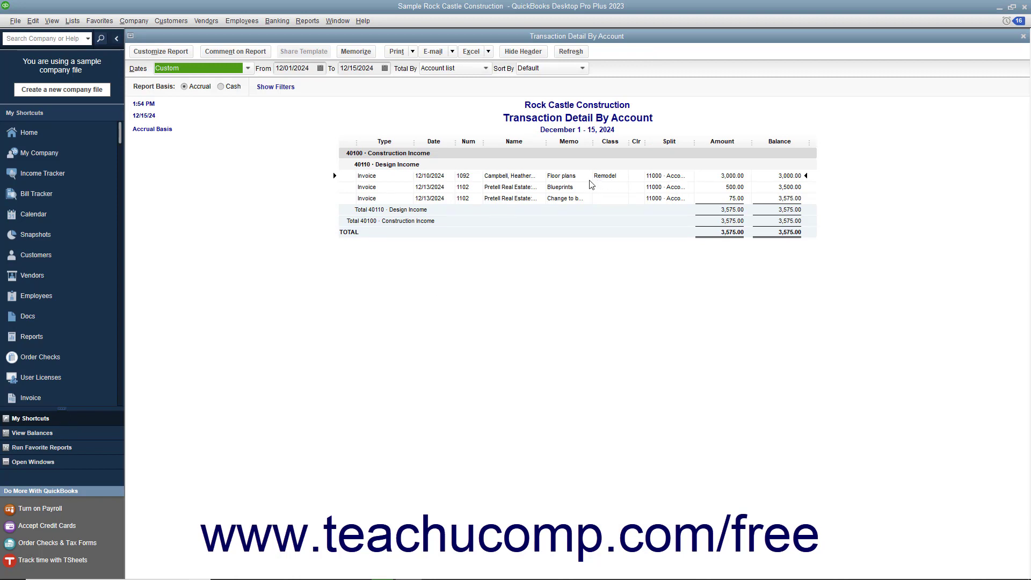